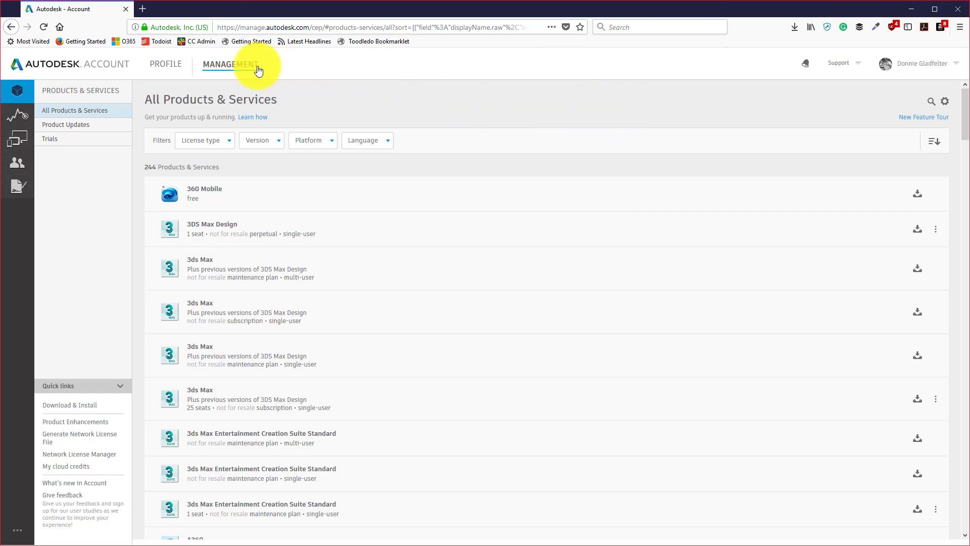
mouse_move(74, 110)
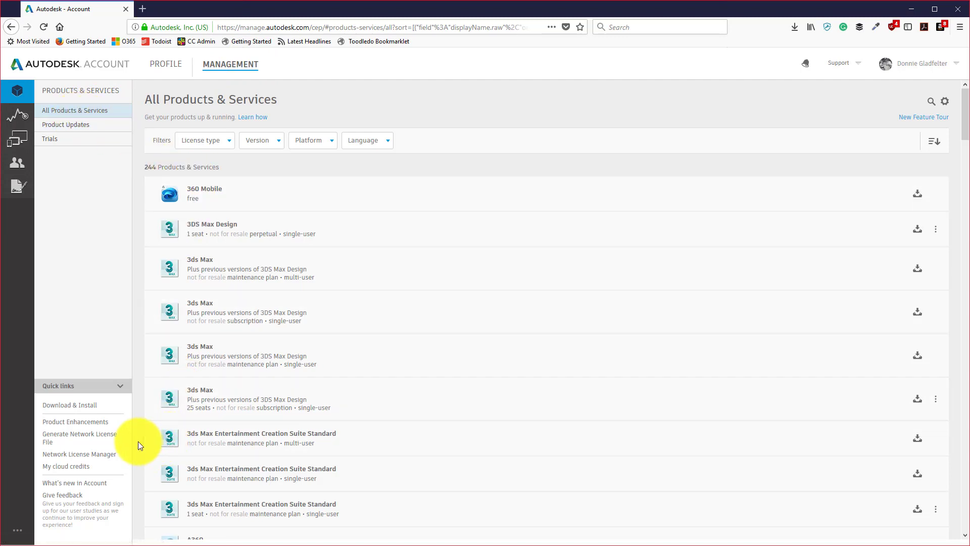
mouse_move(138, 444)
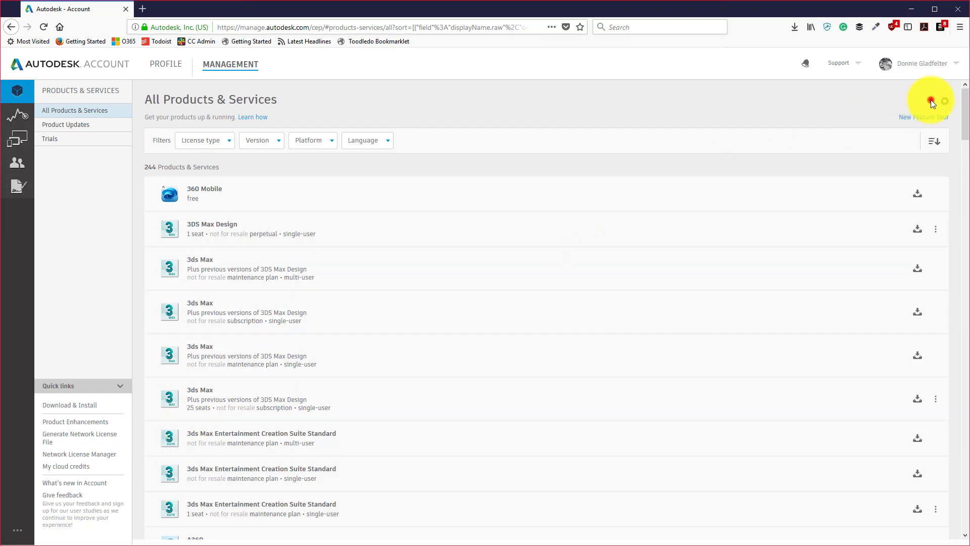
- Search the product list for 'auto' to filter it to AutoCAD entries
text(autocad)
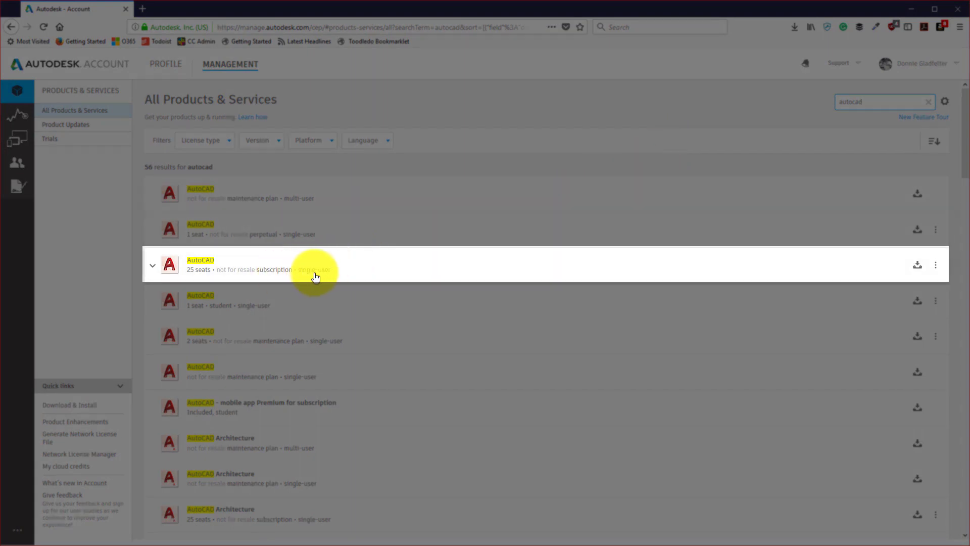
mouse_move(238, 279)
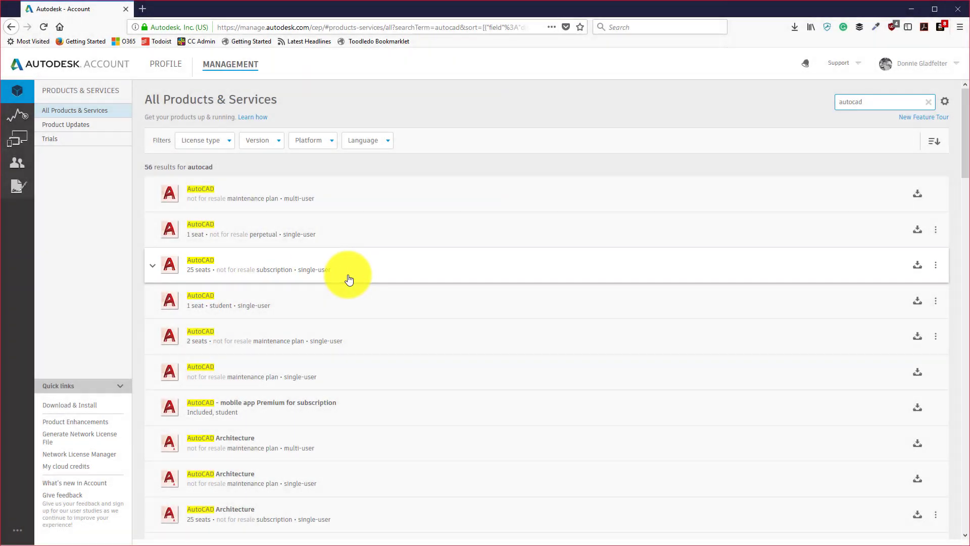
mouse_move(154, 269)
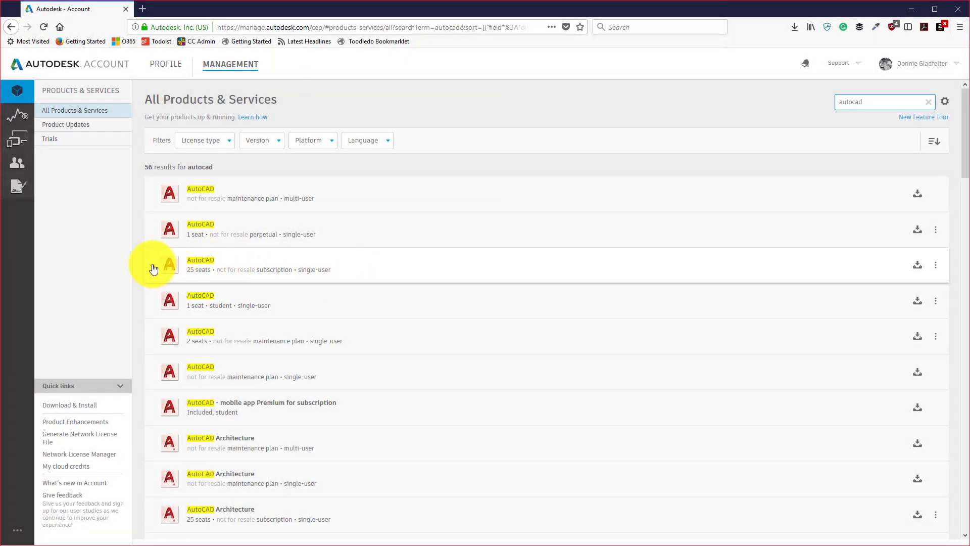
- Expand the 25-seat AutoCAD subscription and select its 2017 serial number for copying
click(201, 264)
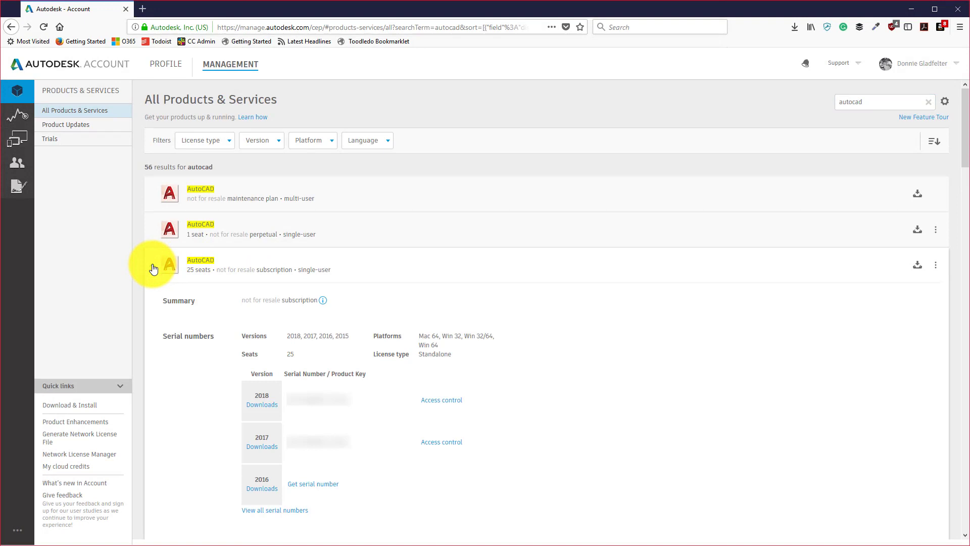
scroll(down, 3)
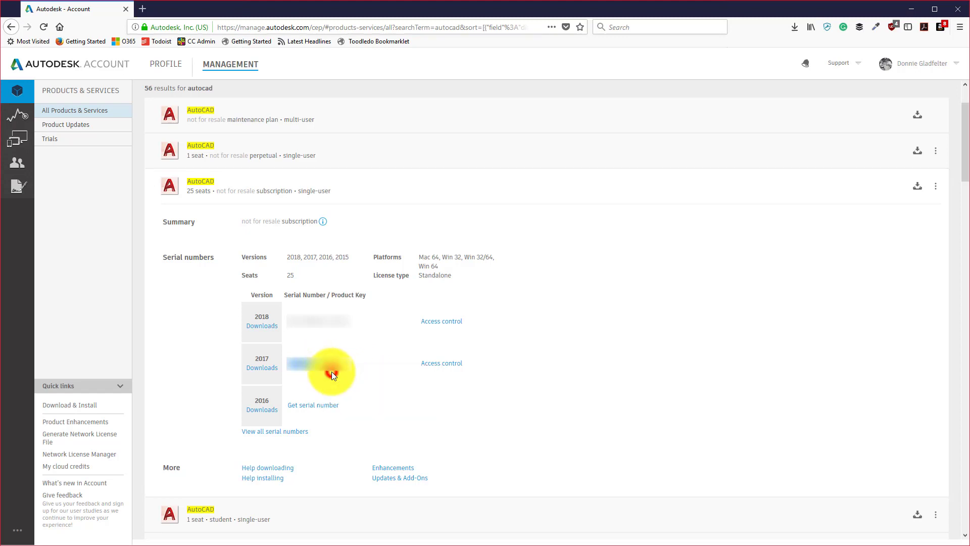
click(333, 367)
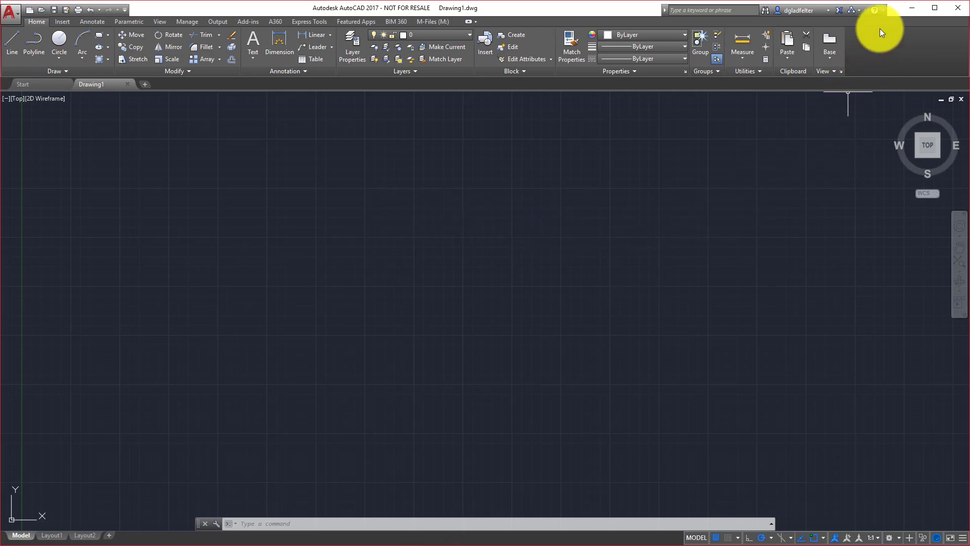
mouse_move(874, 10)
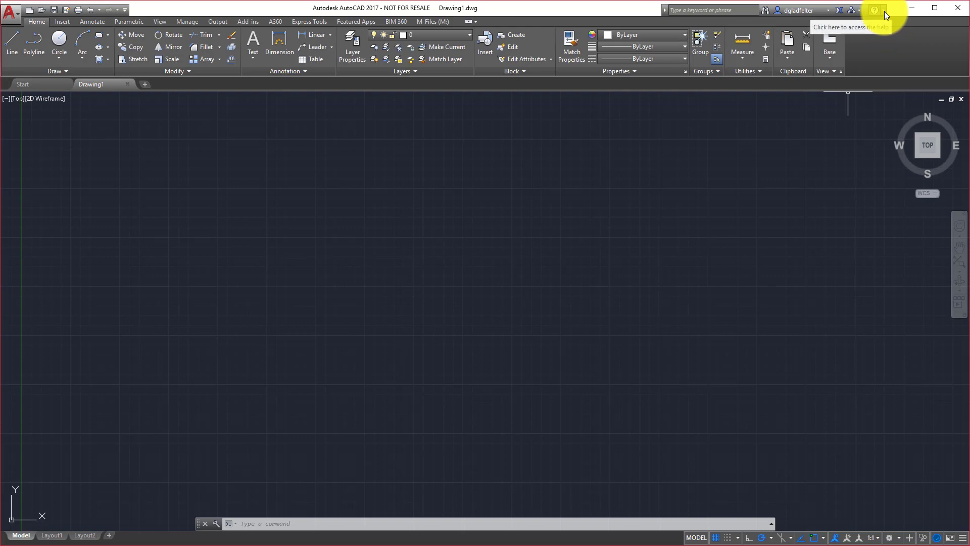
- Show the Help dropdown options in the AutoCAD title bar
click(872, 11)
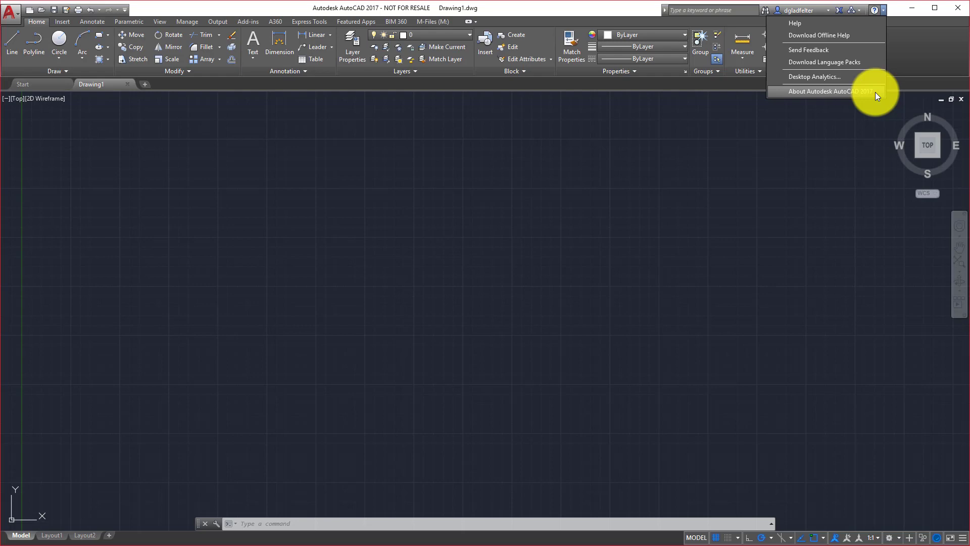
- Show About Autodesk AutoCAD 2017 with product version N.52.0.0
click(831, 92)
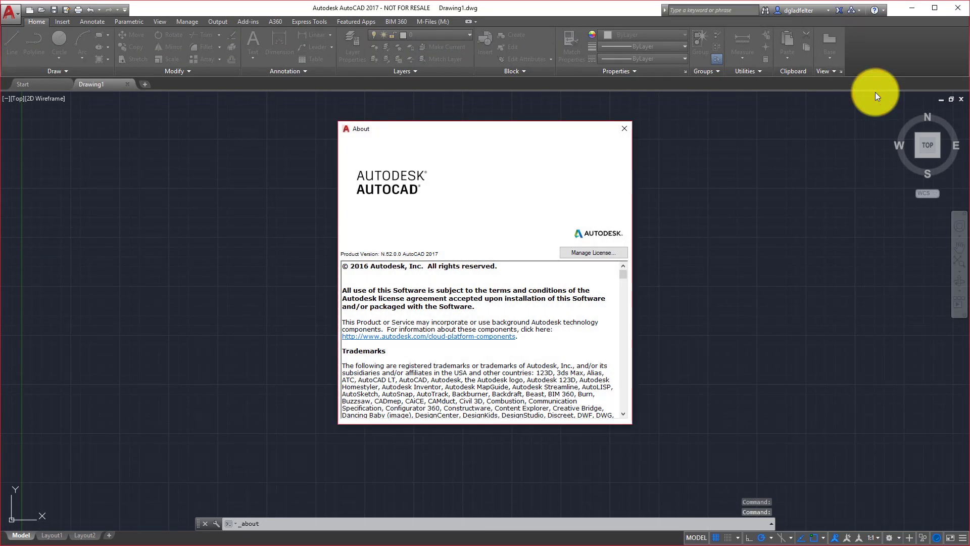
mouse_move(396, 133)
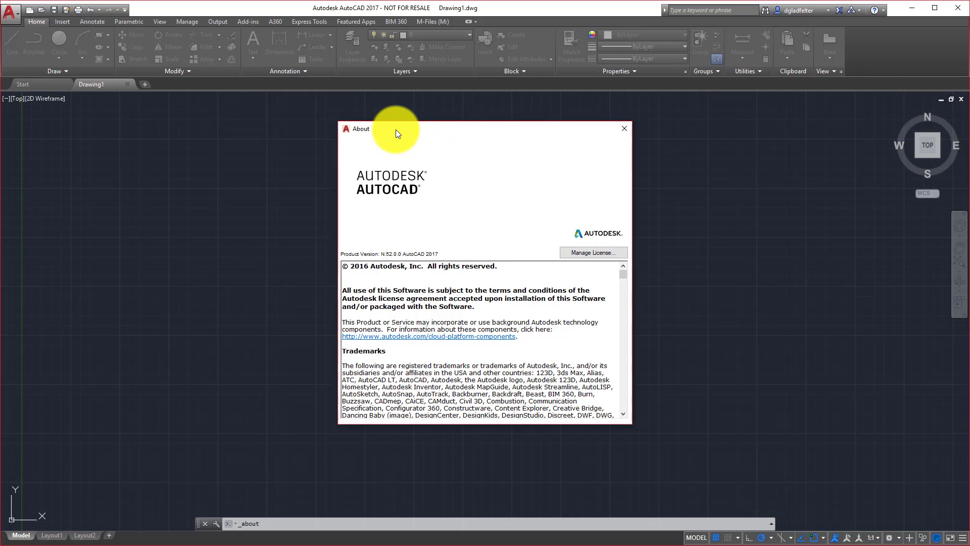
mouse_move(592, 252)
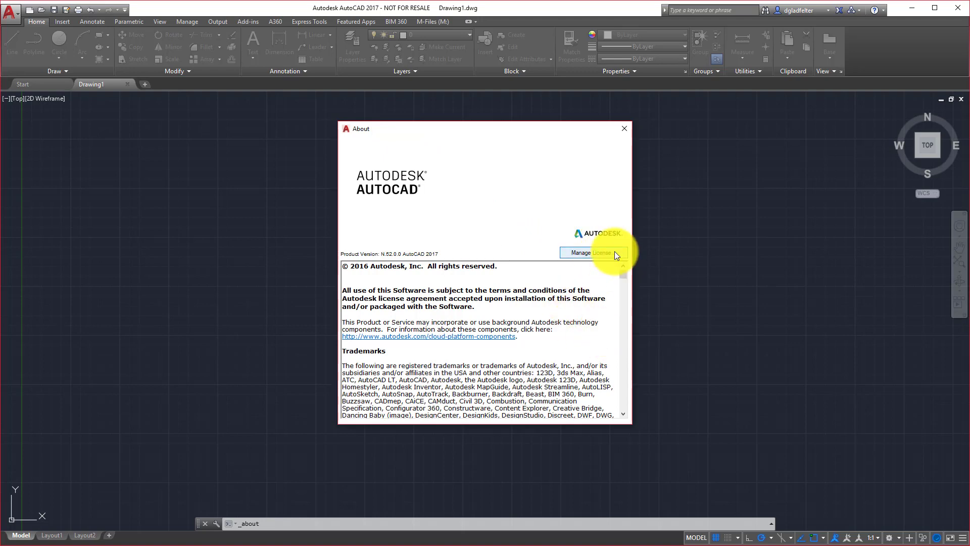
- Bring up the License Manager from the About window via Manage License
click(592, 253)
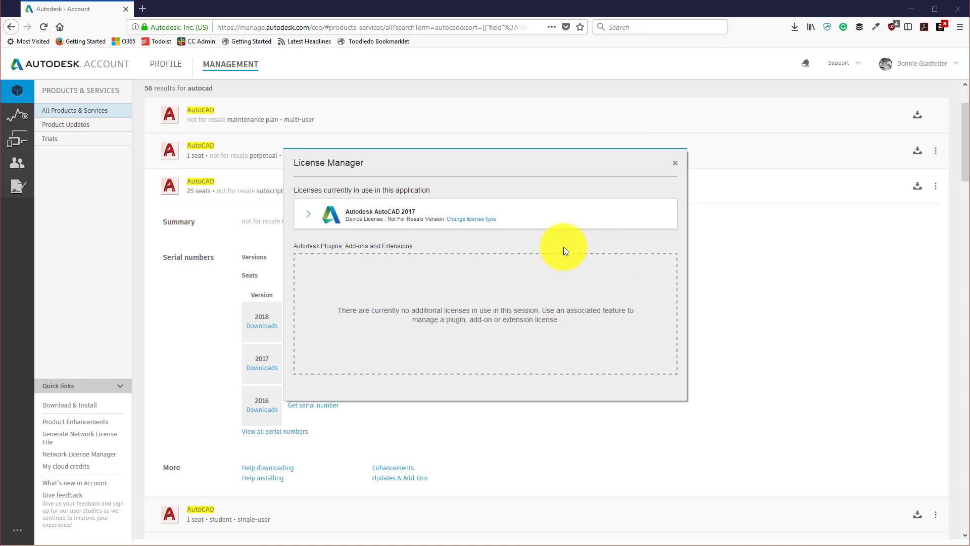
mouse_move(559, 246)
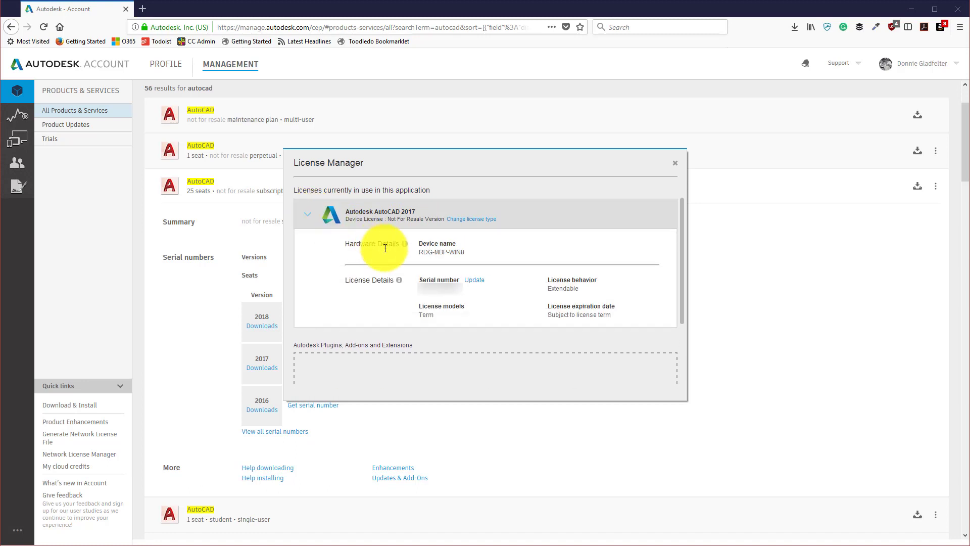
mouse_move(521, 301)
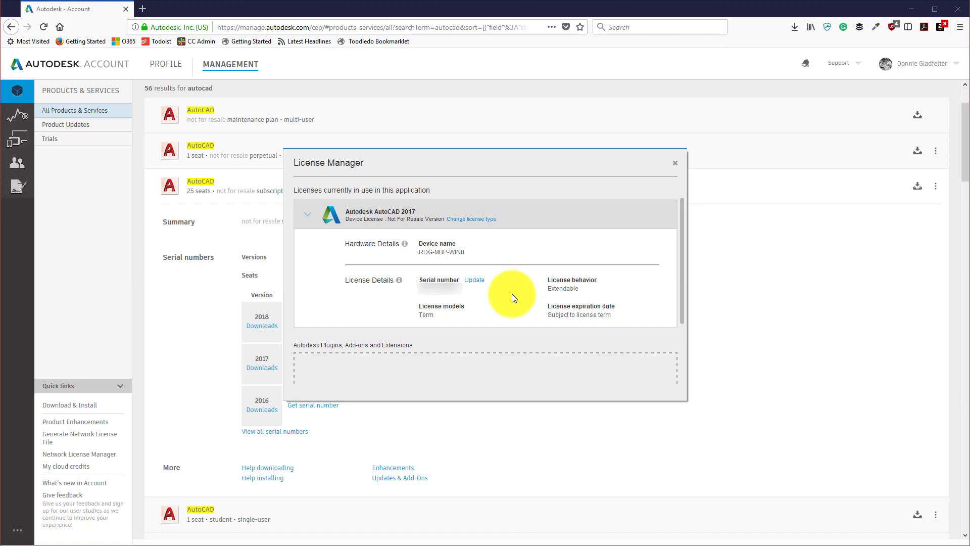
mouse_move(474, 280)
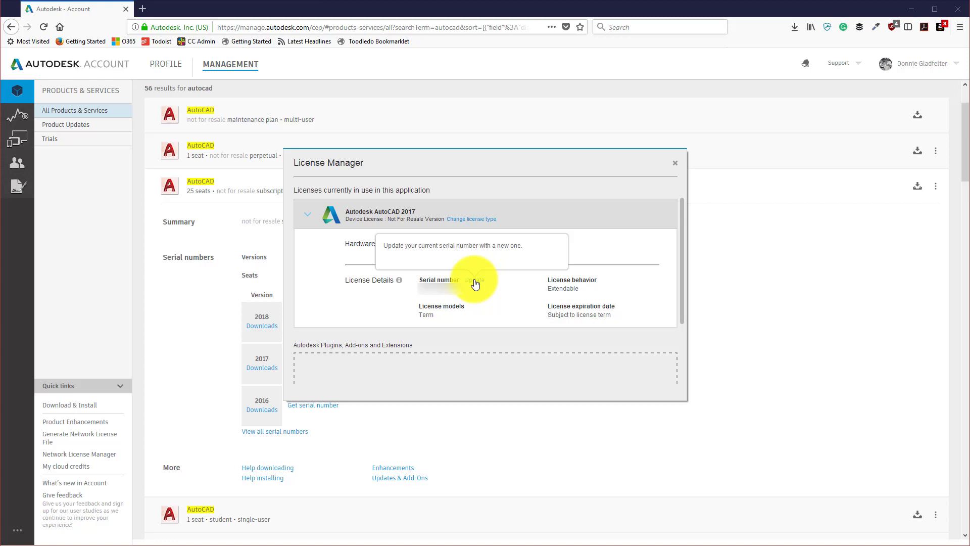
- Paste the copied 2017 subscription serial number as the license serial and confirm it
click(473, 282)
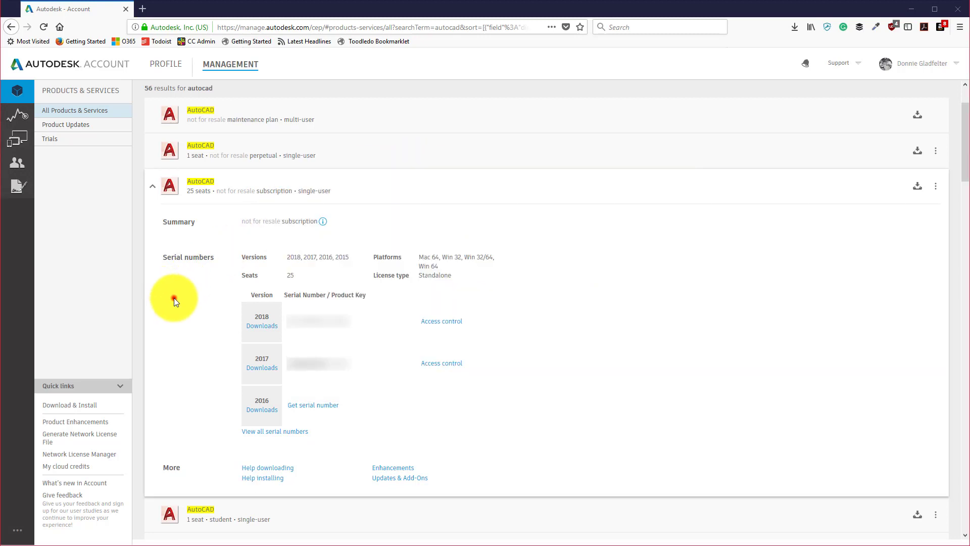
right_click(331, 376)
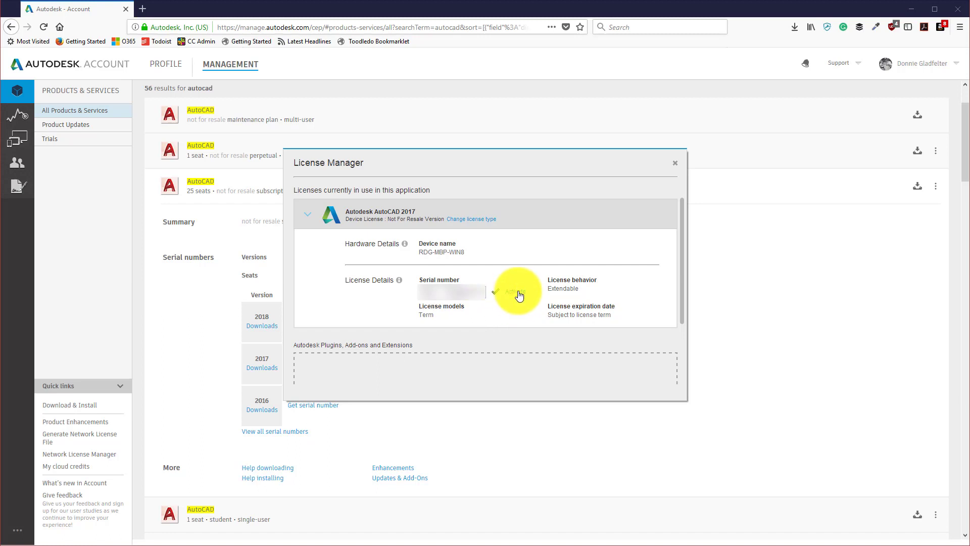
click(674, 162)
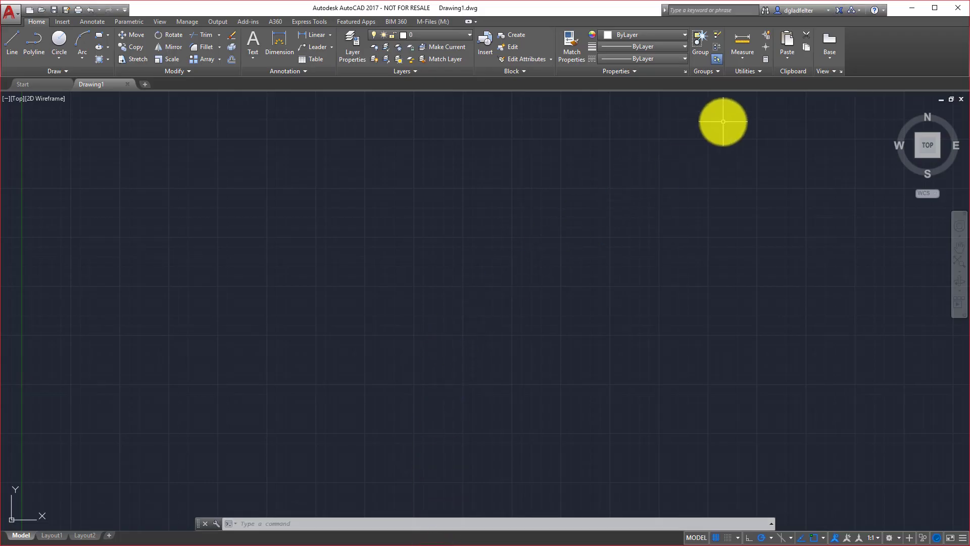
mouse_move(634, 207)
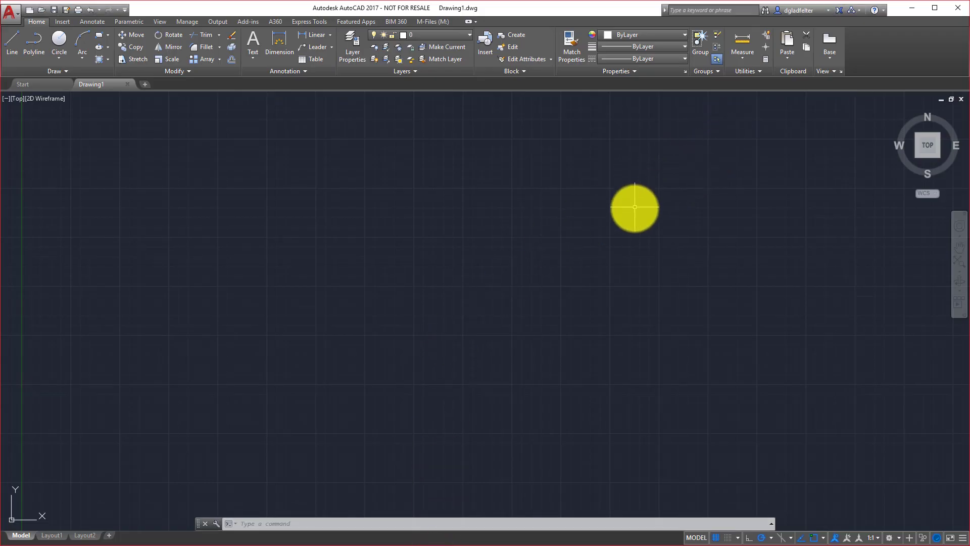
drag(635, 207, 615, 235)
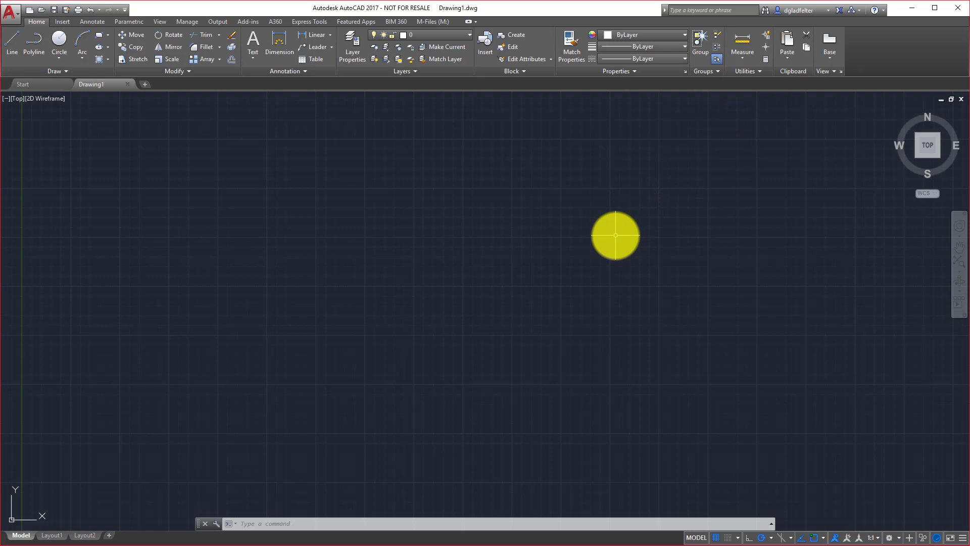